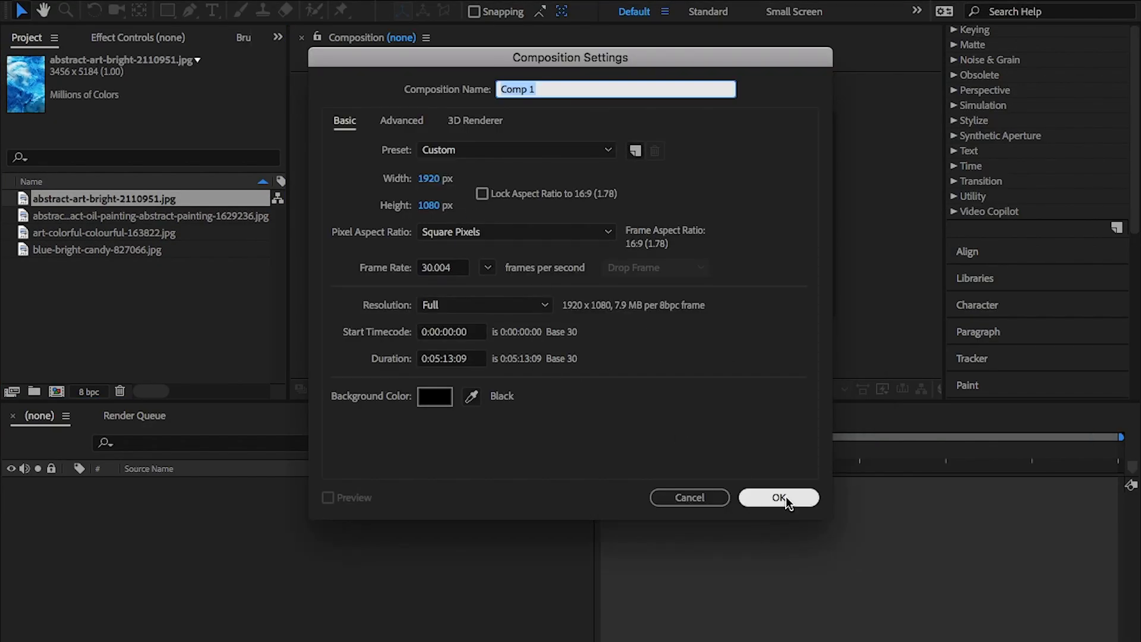
Confirm Comp 1's settings and pre-compose the umbrella photo, moving all attributes.
{"action": "left_click", "coordinate": [778, 497]}
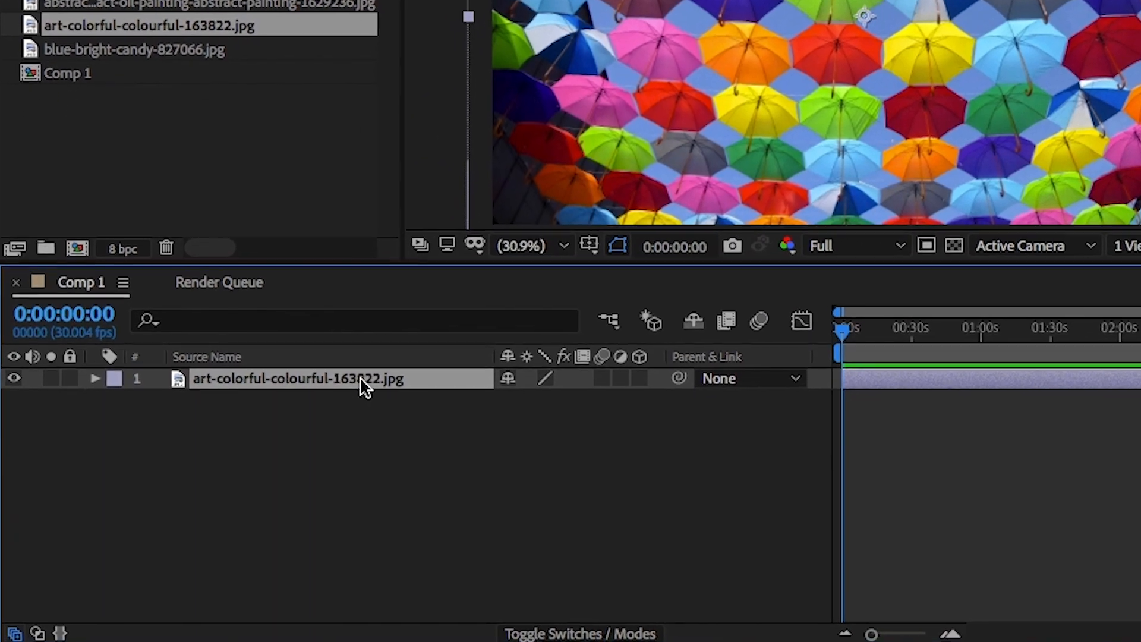
{"action": "right_click", "coordinate": [298, 378]}
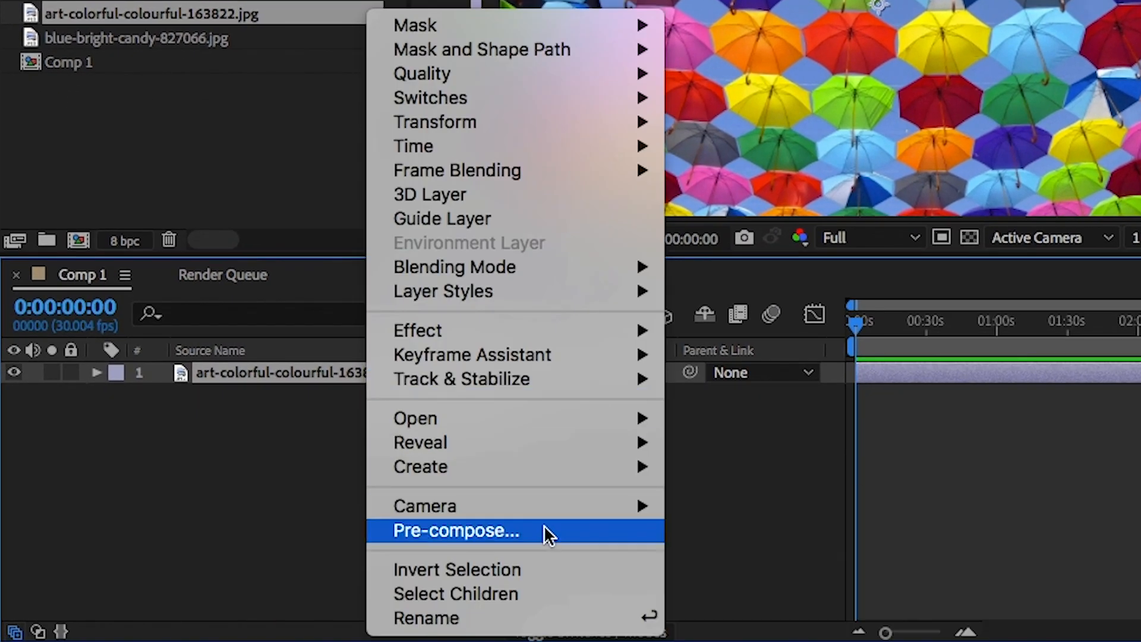
{"action": "left_click", "coordinate": [456, 531]}
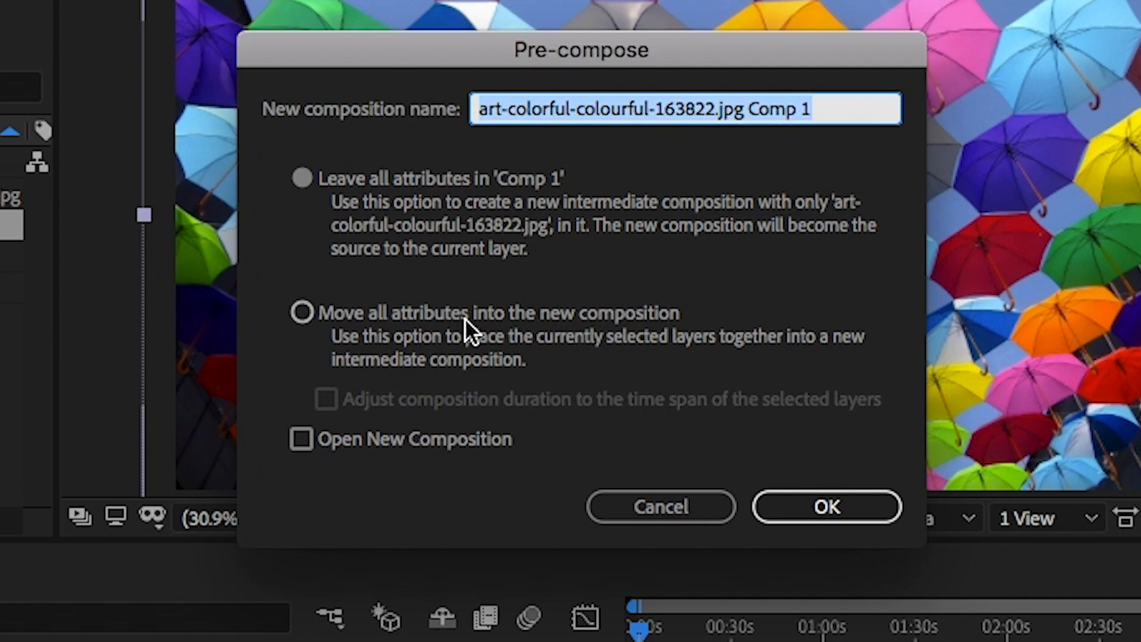
{"action": "left_click", "coordinate": [301, 312]}
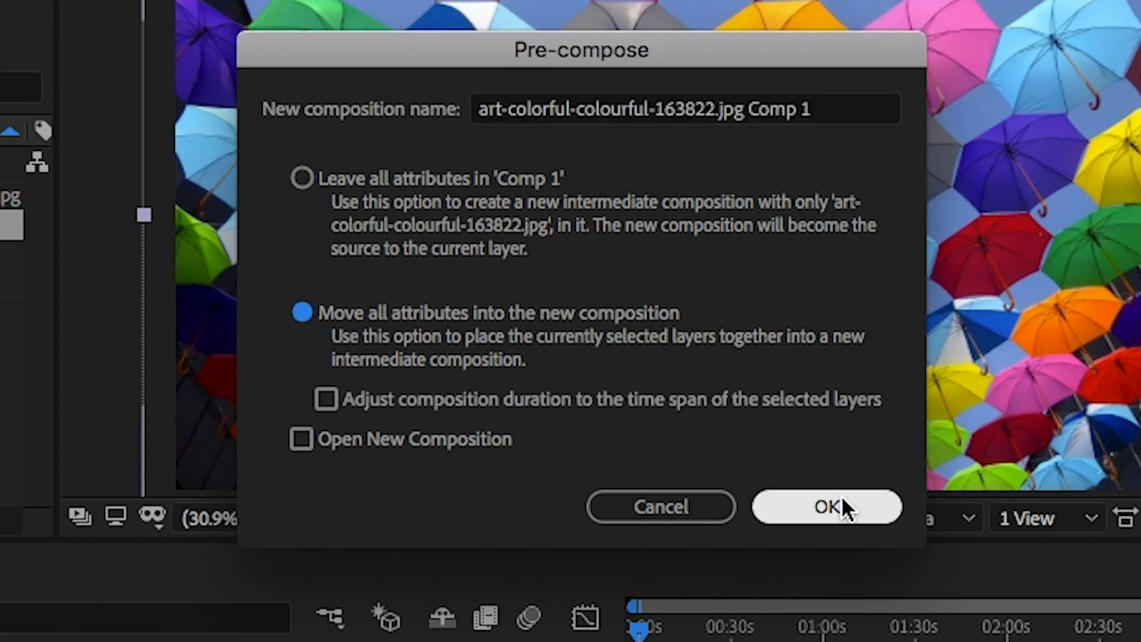
Confirm the pre-compose, add a Pale Gray-Cyan solid, and search effects for 'wave'.
{"action": "left_click", "coordinate": [826, 505]}
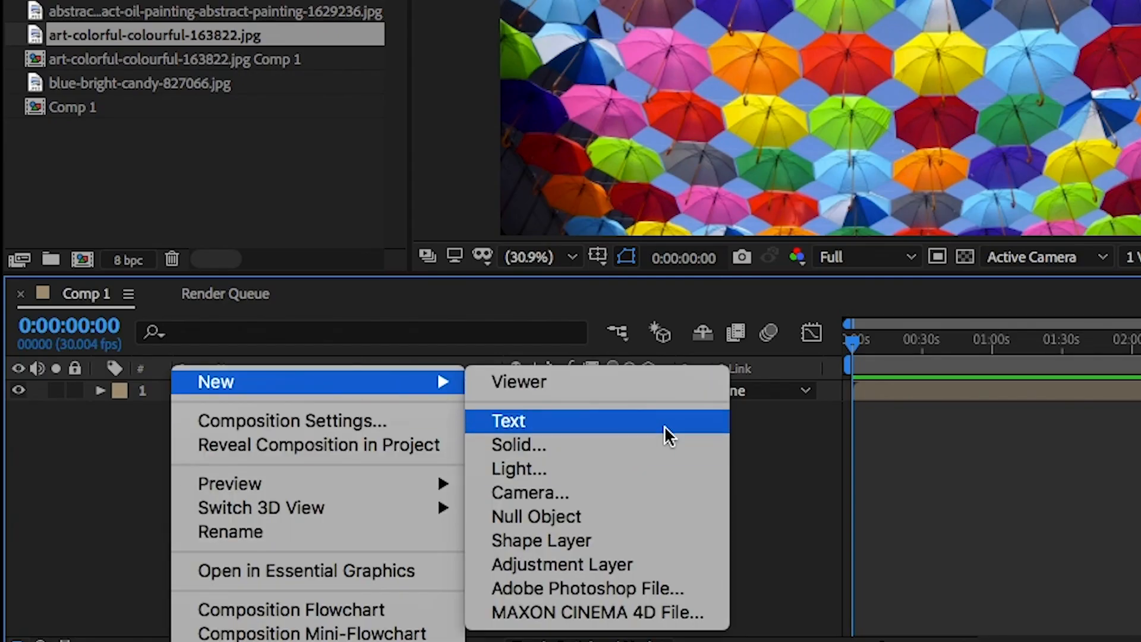
{"action": "left_click", "coordinate": [519, 445]}
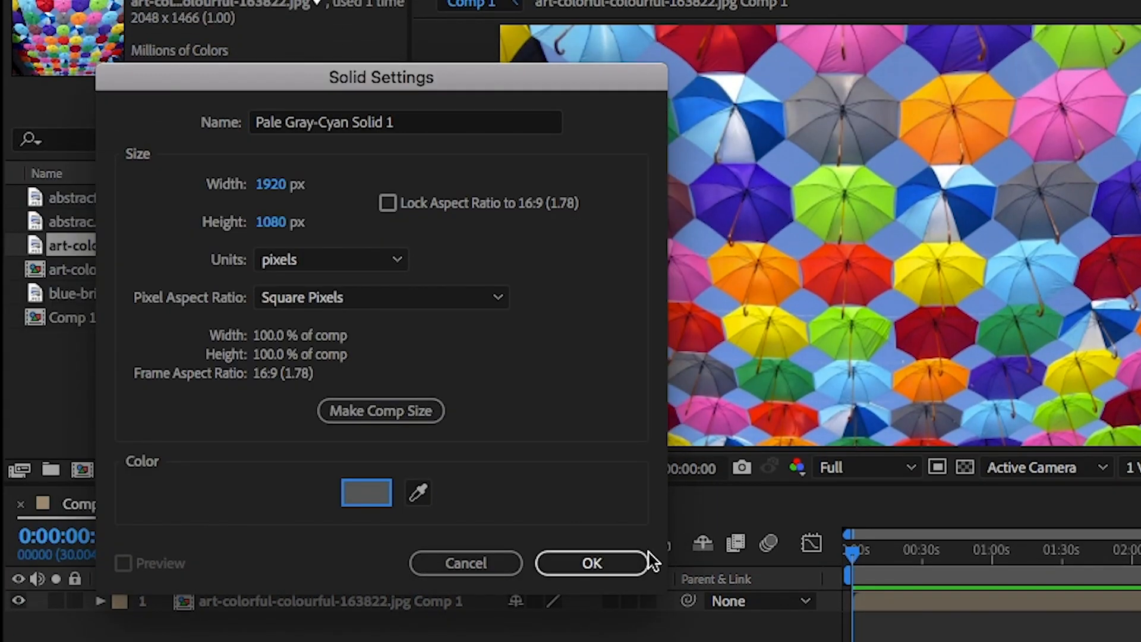
{"action": "left_click", "coordinate": [591, 563]}
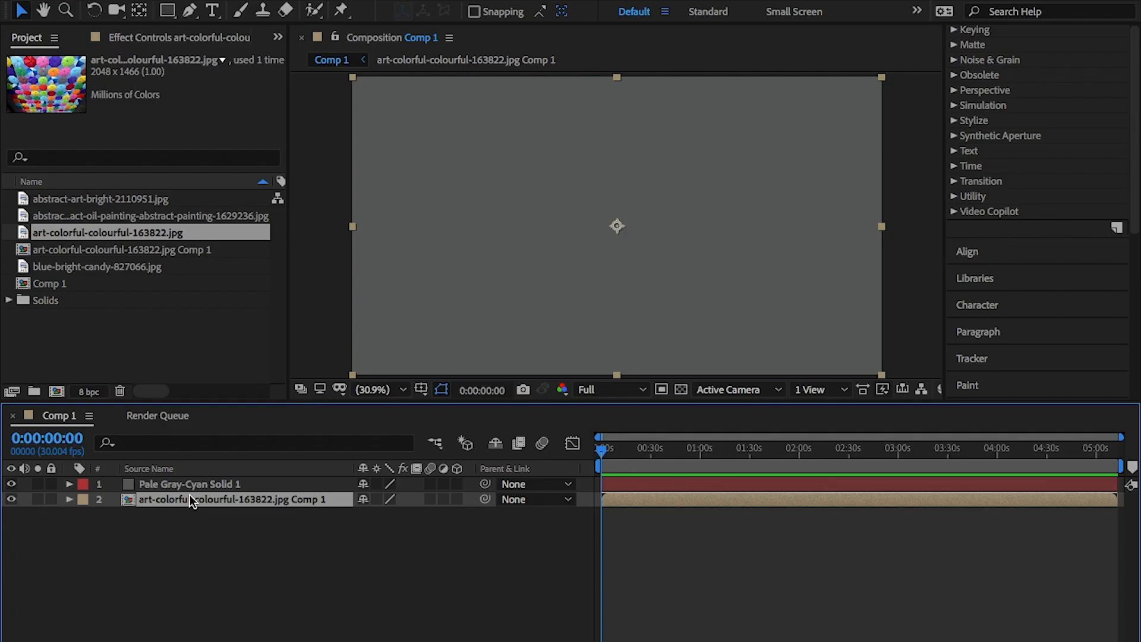
{"action": "type", "text": "wav"}
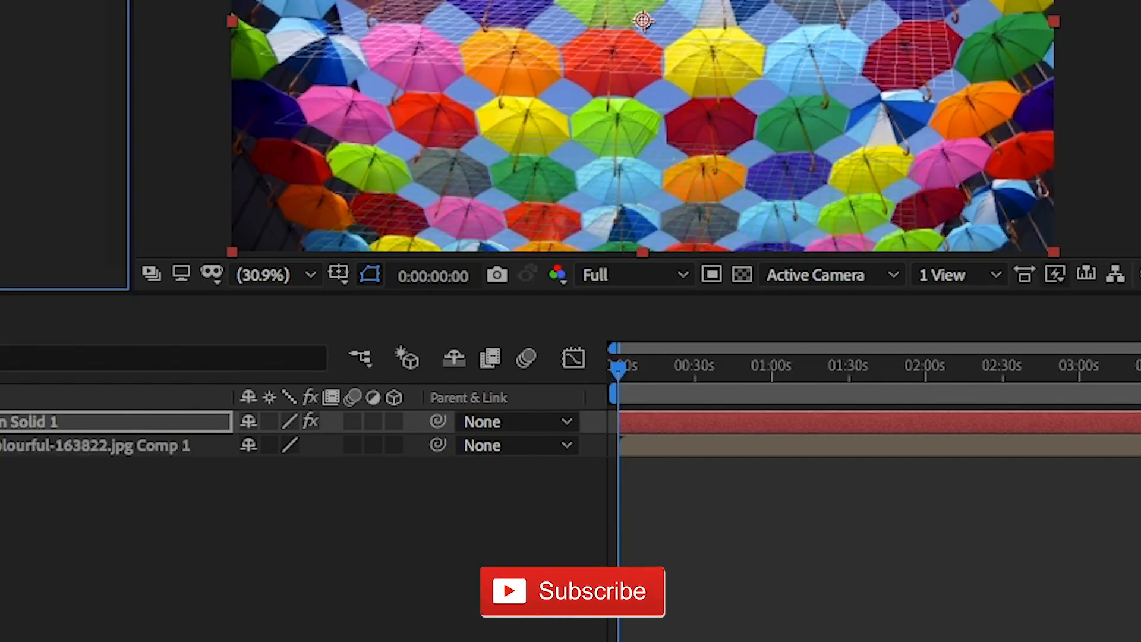
{"action": "mouse_move", "coordinate": [617, 376]}
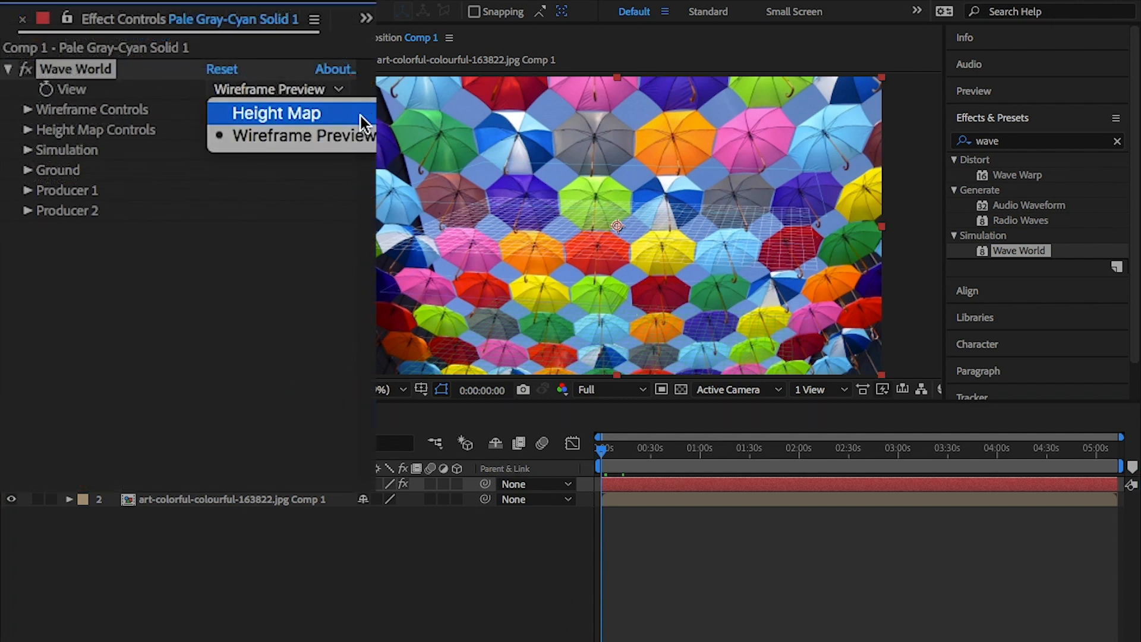
Set Wave World to Height Map view, reflect All edges, and Producer 1 Frequency 3.
{"action": "left_click", "coordinate": [277, 113]}
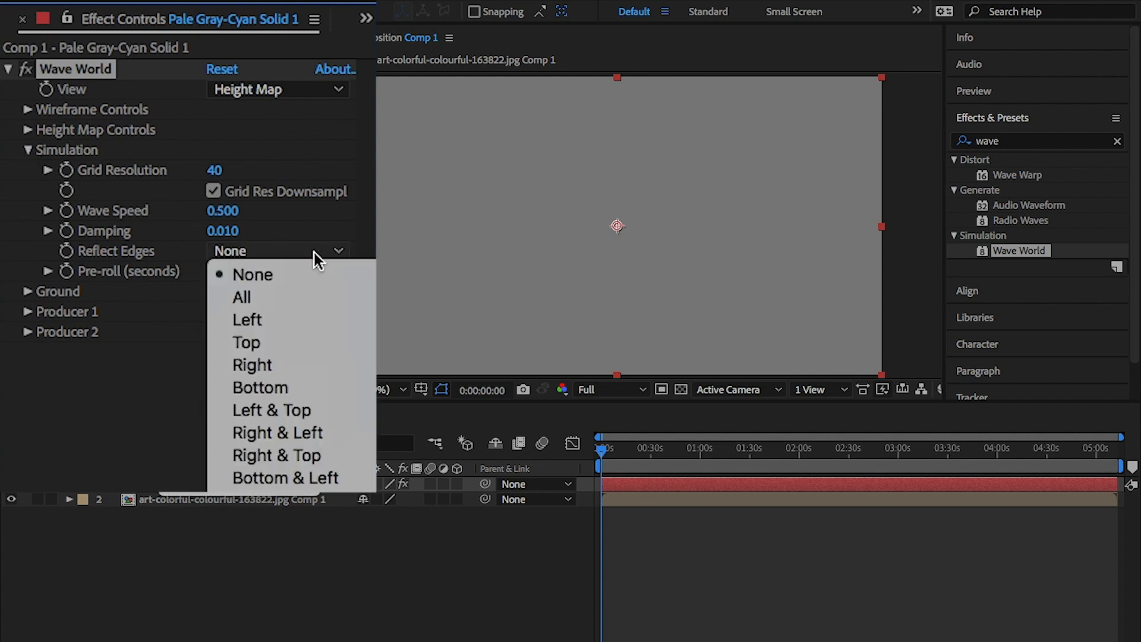
{"action": "left_click", "coordinate": [241, 297]}
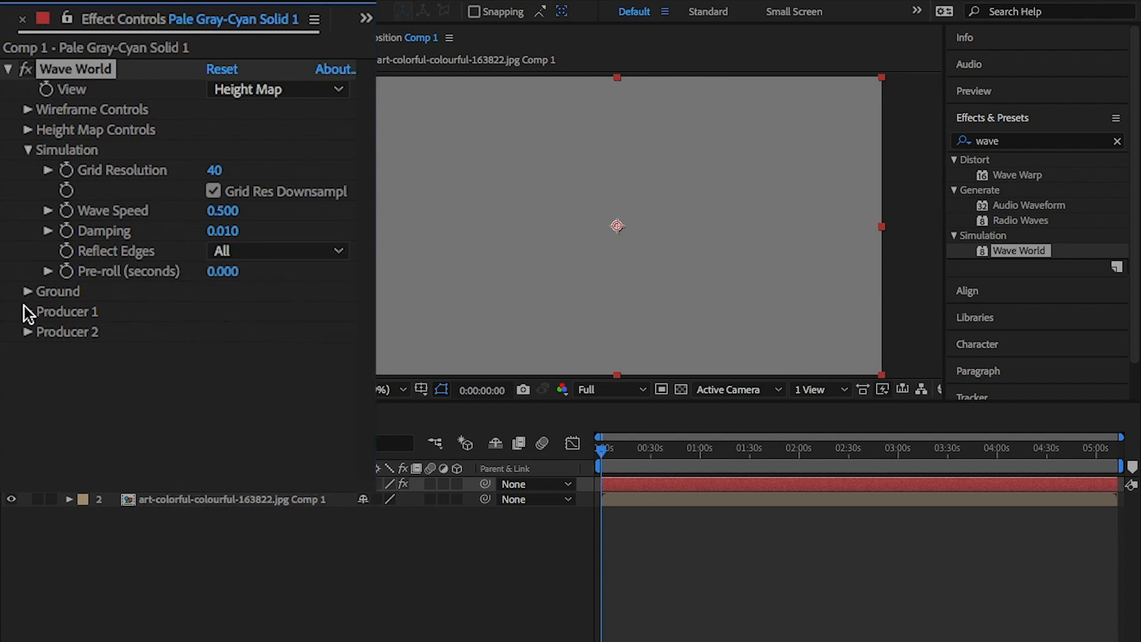
{"action": "left_click", "coordinate": [25, 311]}
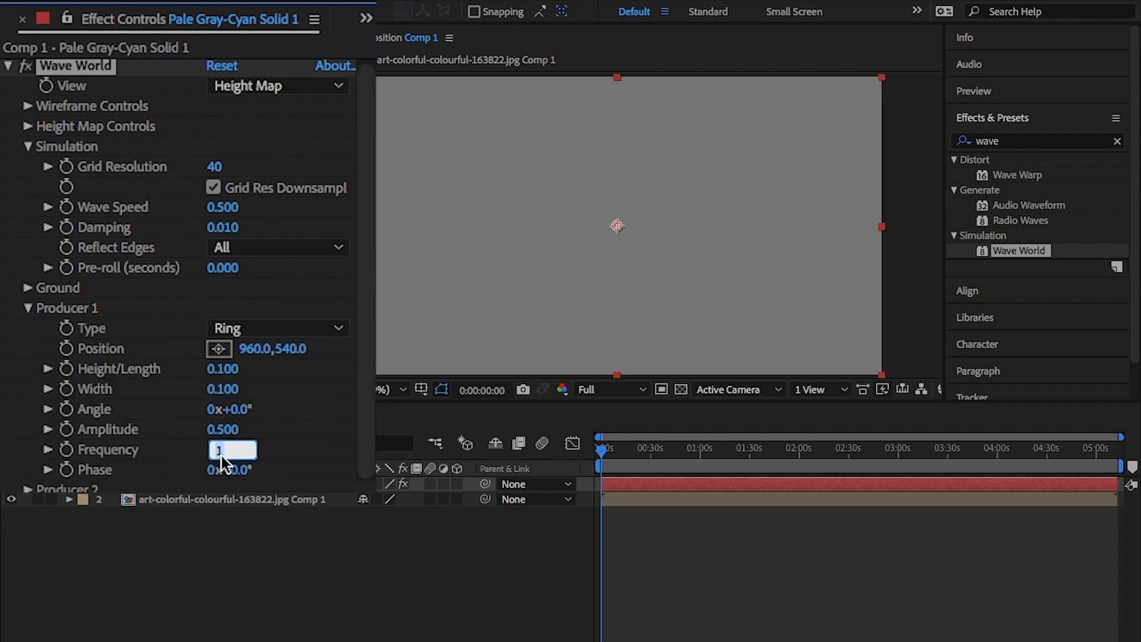
{"action": "type", "text": "3.000"}
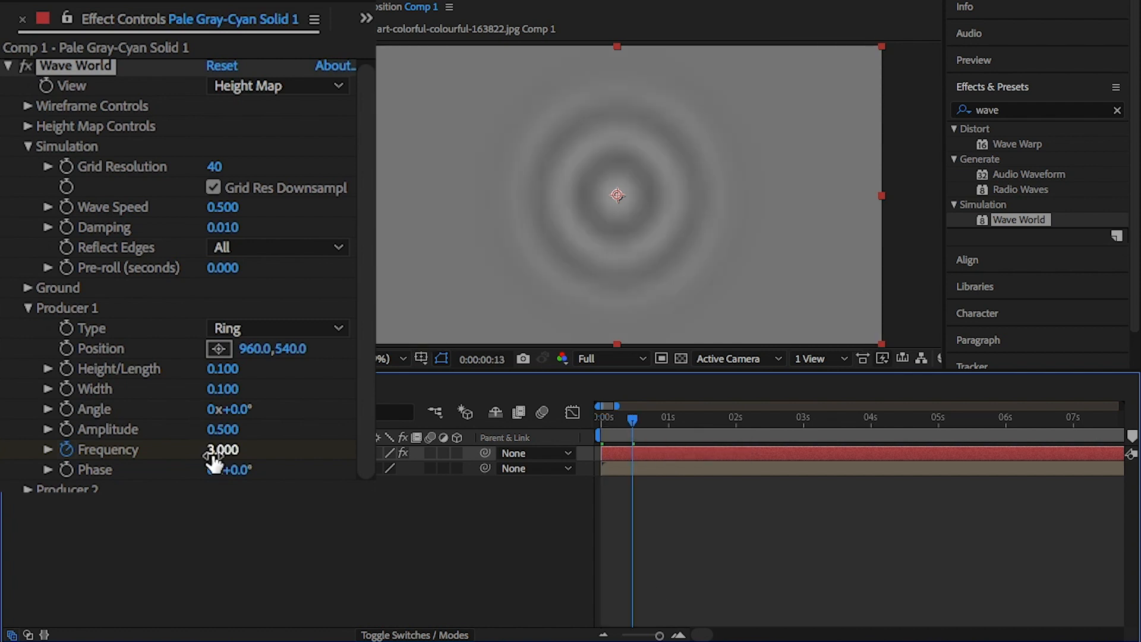
{"action": "double_click", "coordinate": [222, 449]}
{"action": "type", "text": "0.000"}
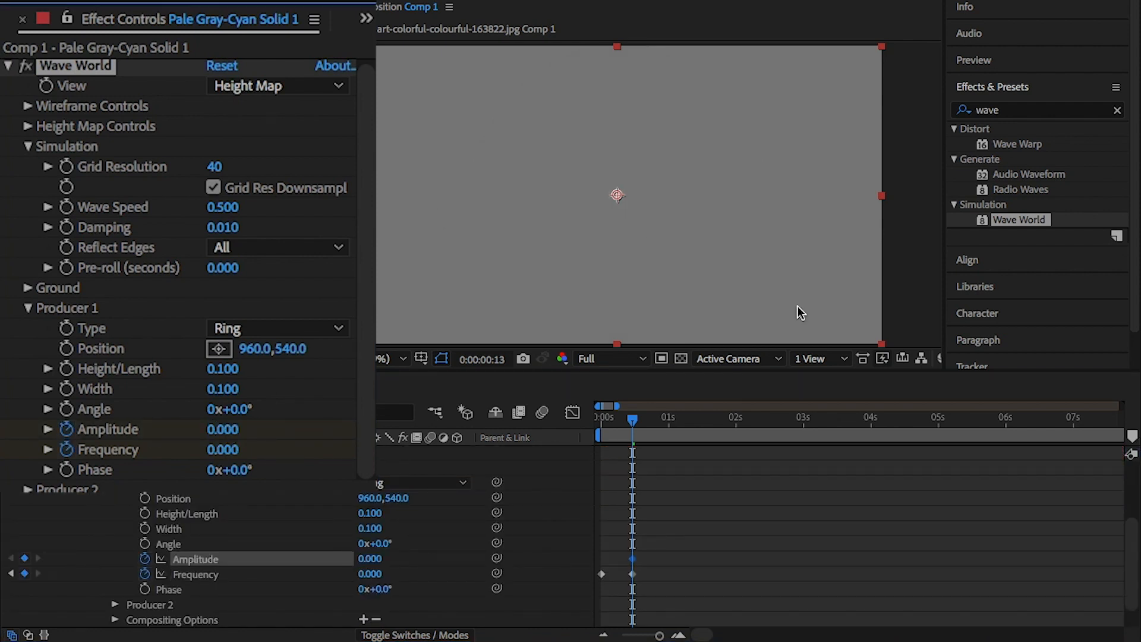
{"action": "mouse_move", "coordinate": [669, 430]}
{"action": "type", "text": "c"}
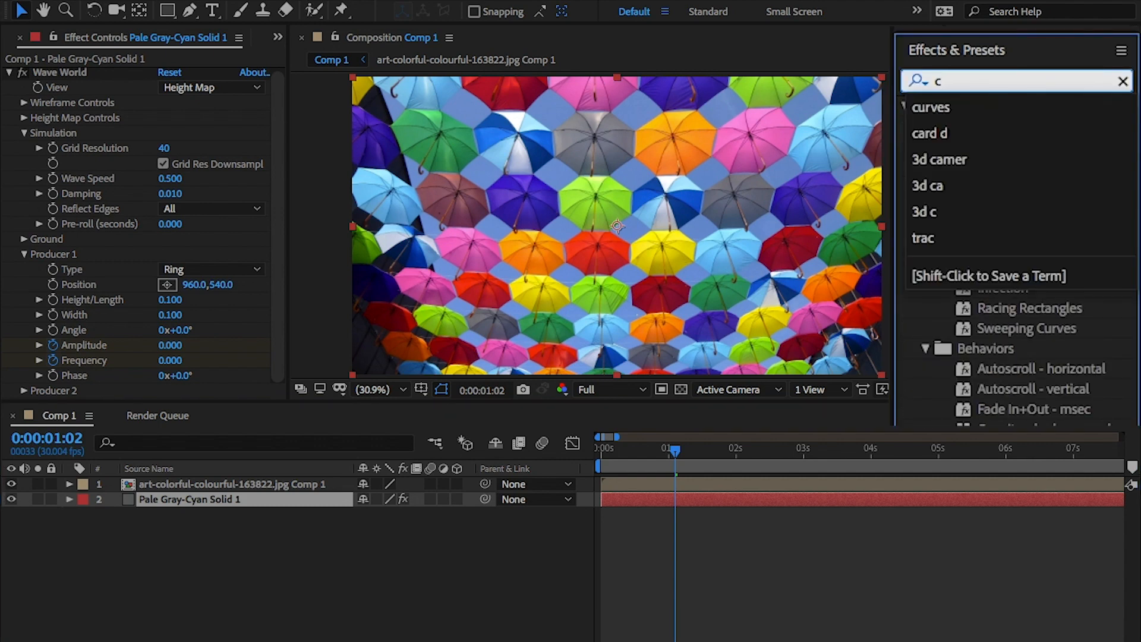
Apply Caustics to the umbrella pre-comp with the grey solid as its Water Surface.
{"action": "type", "text": "aus"}
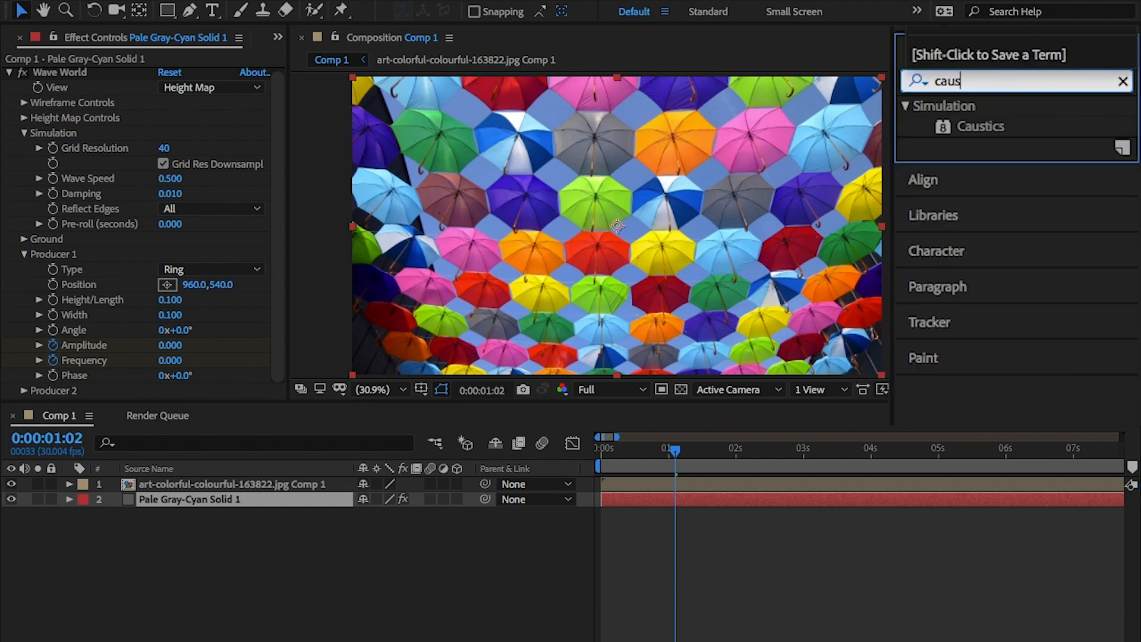
{"action": "type", "text": "tics"}
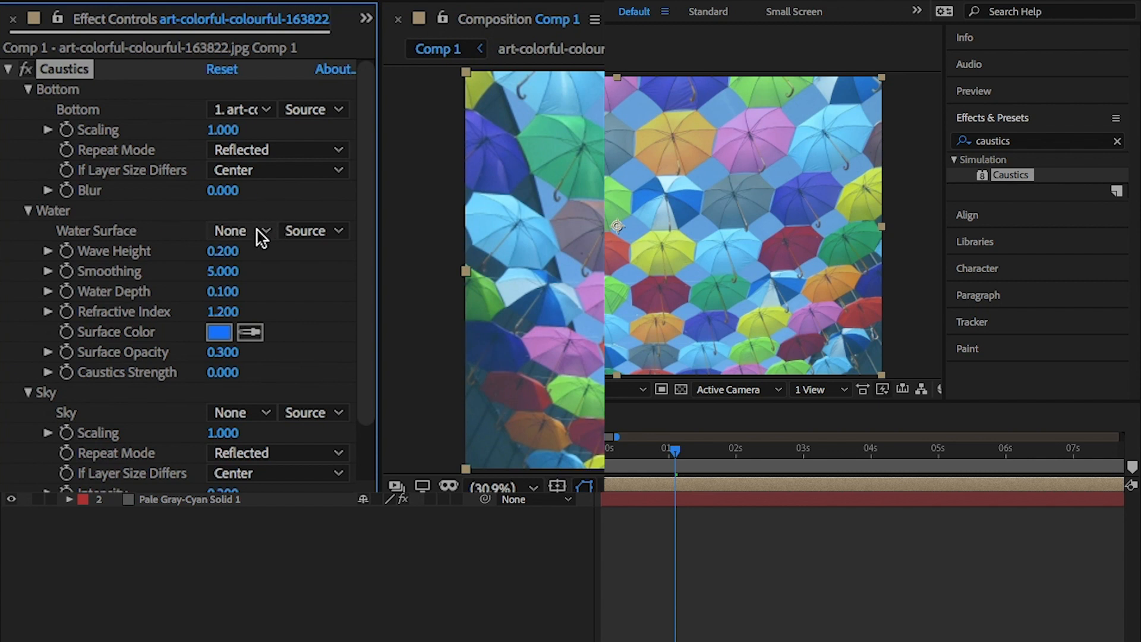
{"action": "left_click", "coordinate": [240, 231]}
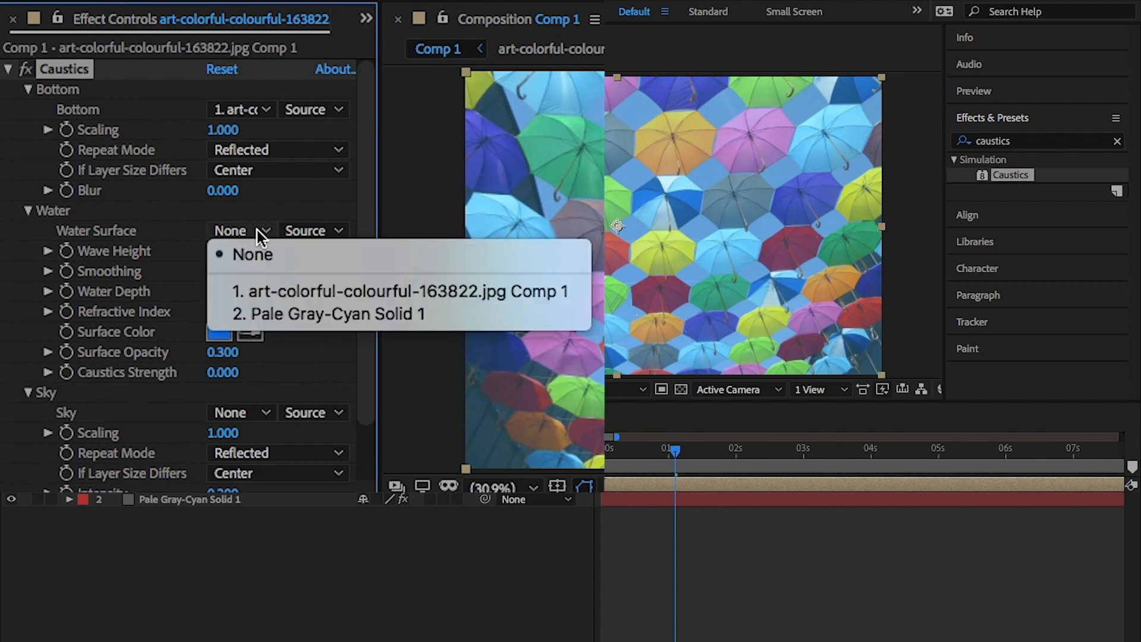
{"action": "left_click", "coordinate": [328, 314]}
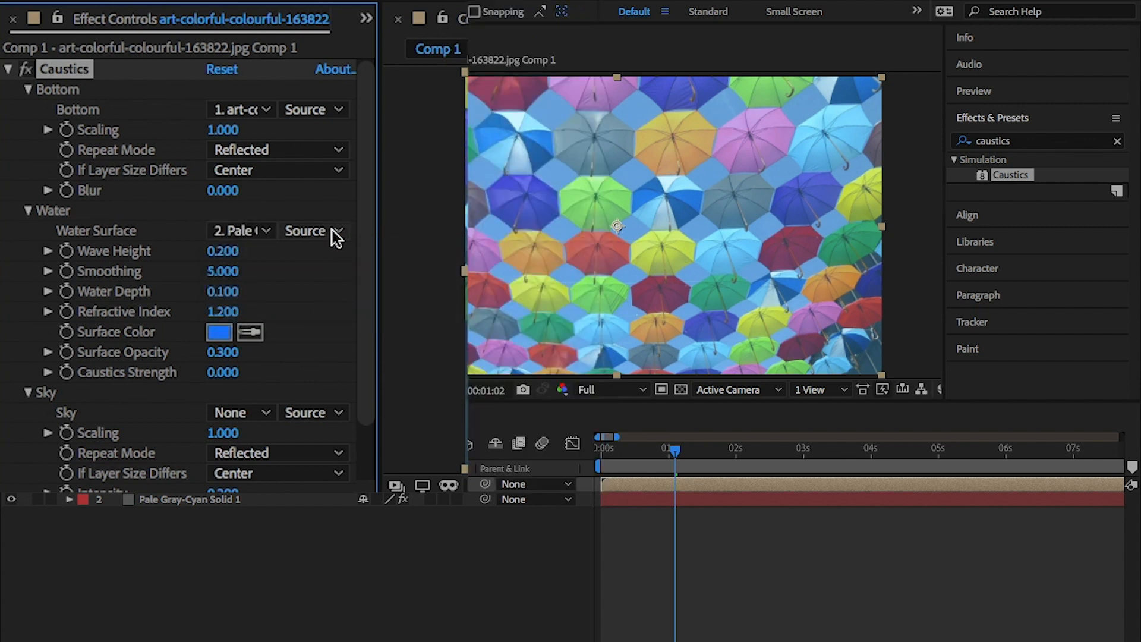
{"action": "left_click", "coordinate": [305, 231]}
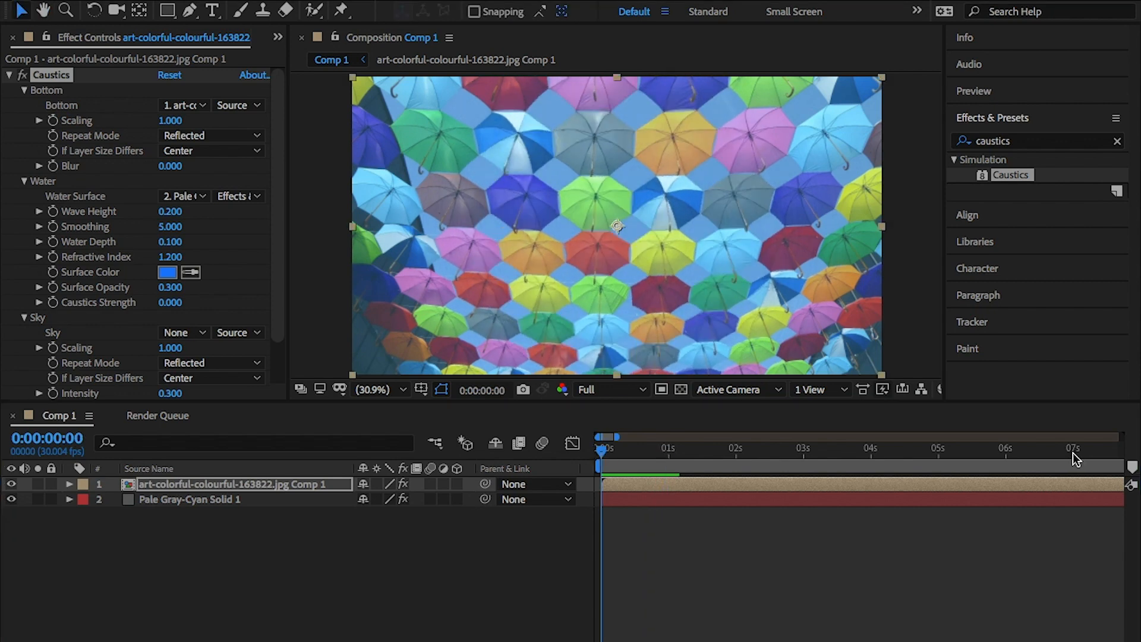
Trim Comp 1 to its work area from the timeline's work area bar.
{"action": "left_click", "coordinate": [859, 451]}
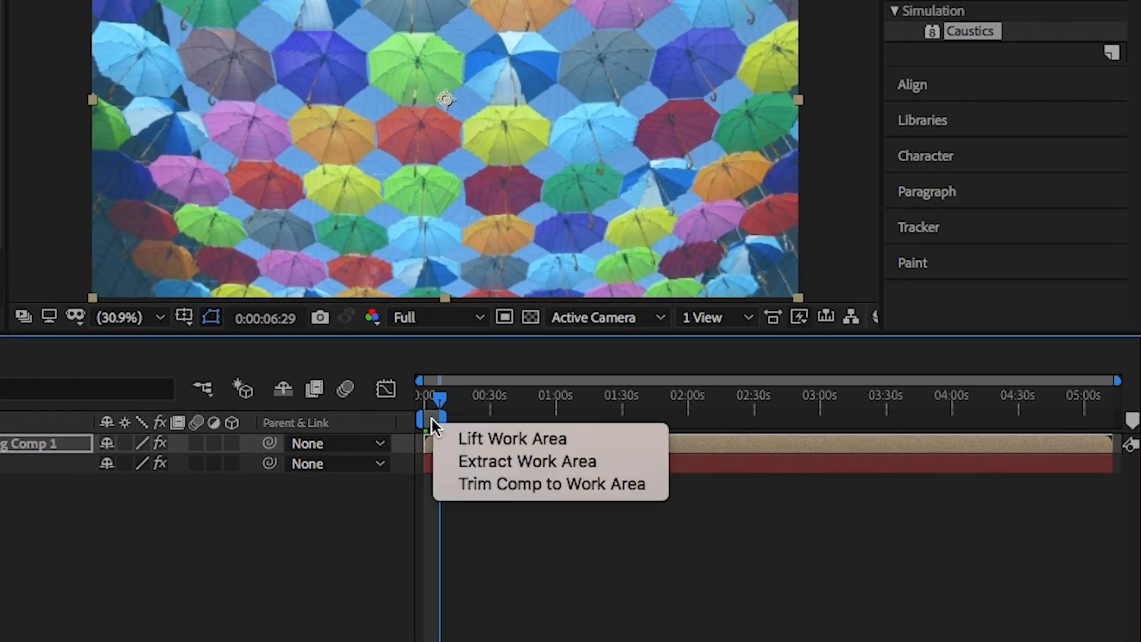
{"action": "left_click", "coordinate": [551, 484]}
{"action": "type", "text": "0."}
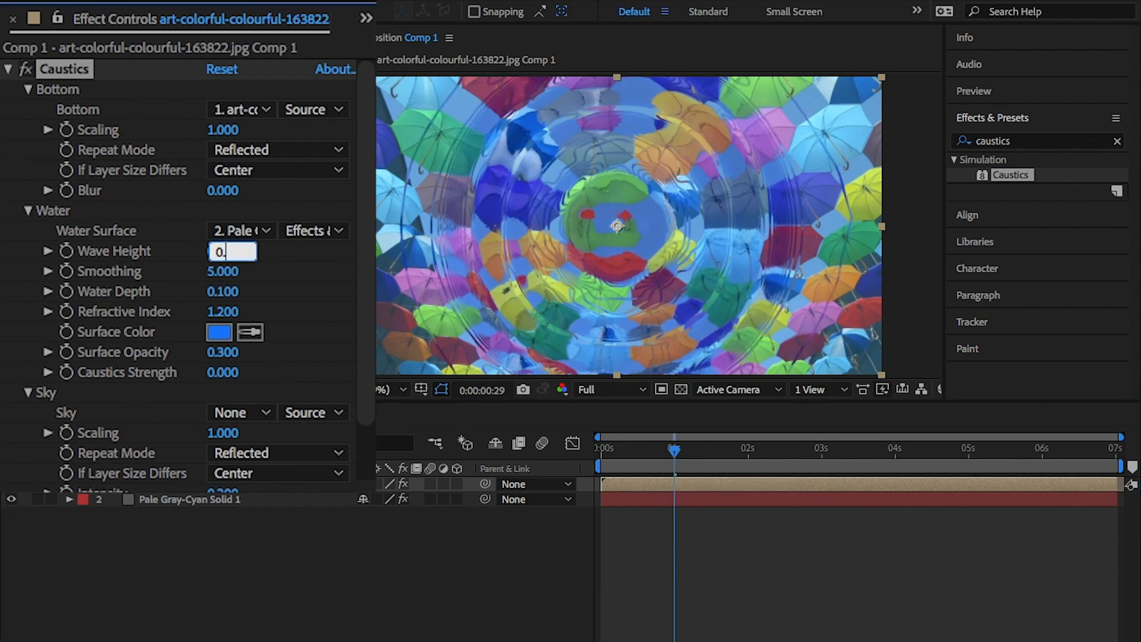
Keyframe Caustics Wave Height 0.3, Smoothing 10, Surface Opacity 0.3; light at 1700, 250.
{"action": "key", "text": "Return"}
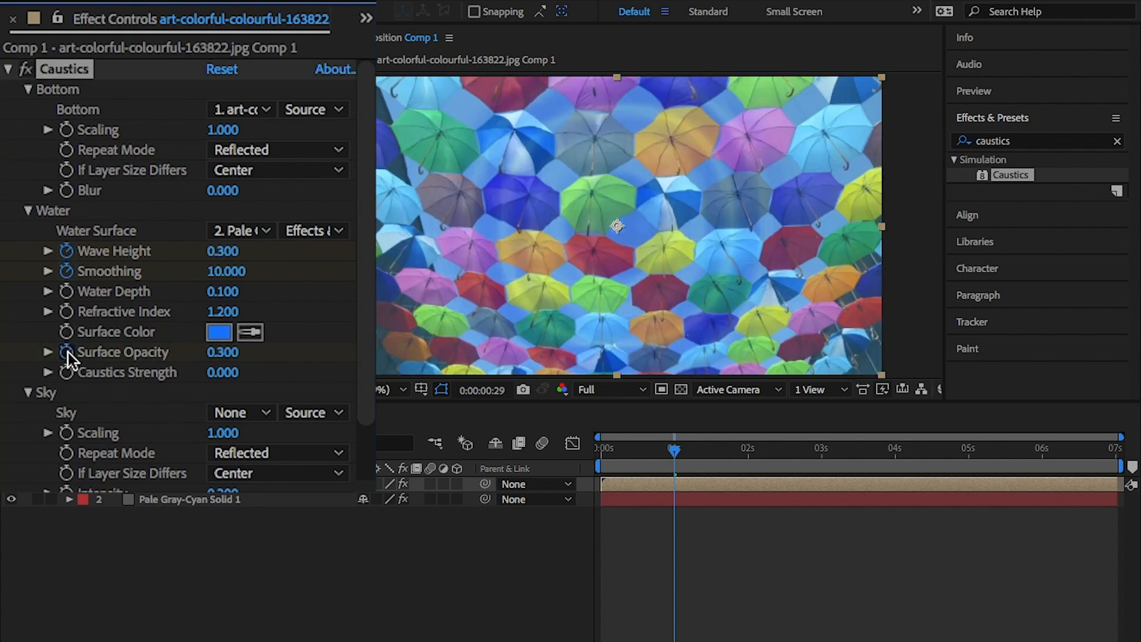
{"action": "scroll", "scroll_direction": "down", "scroll_amount": 3}
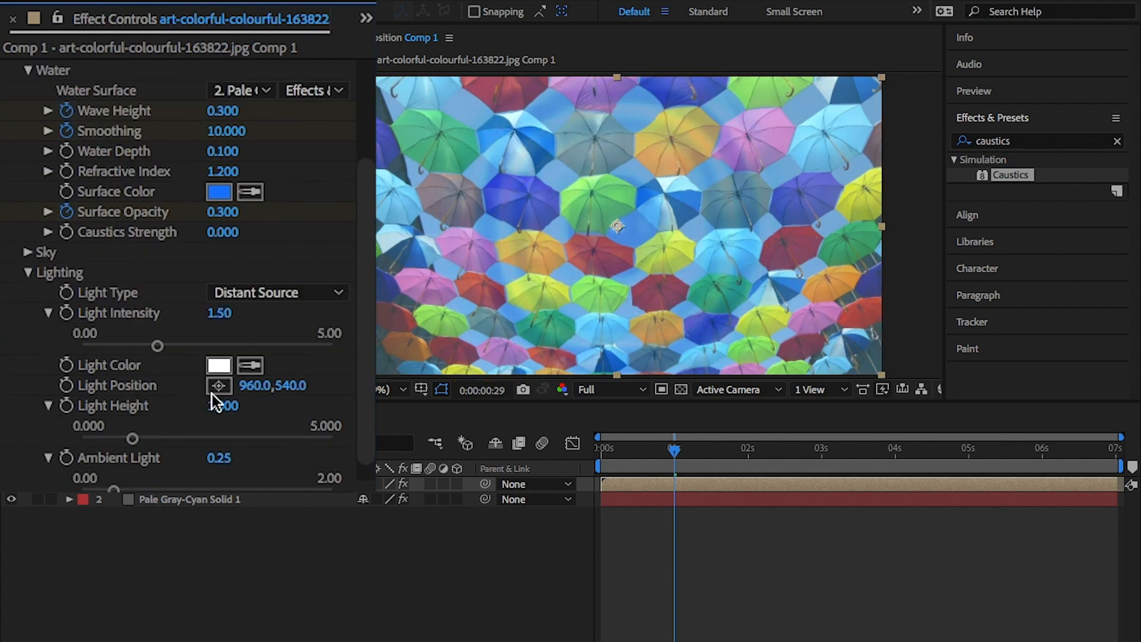
{"action": "left_click", "coordinate": [219, 385]}
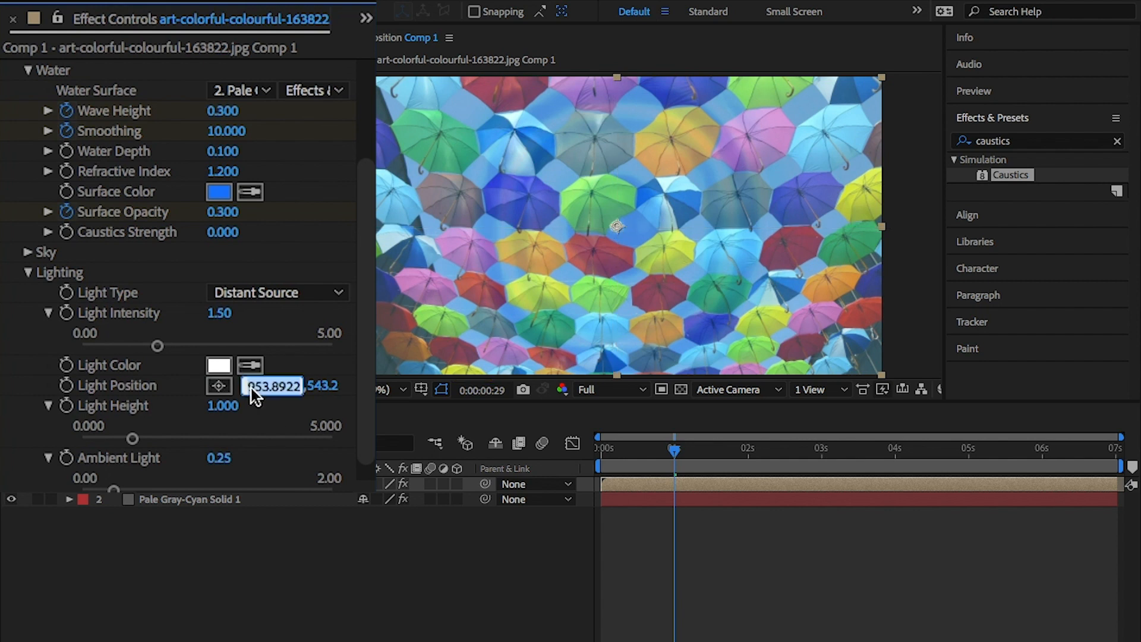
{"action": "type", "text": "1700.0,250.0"}
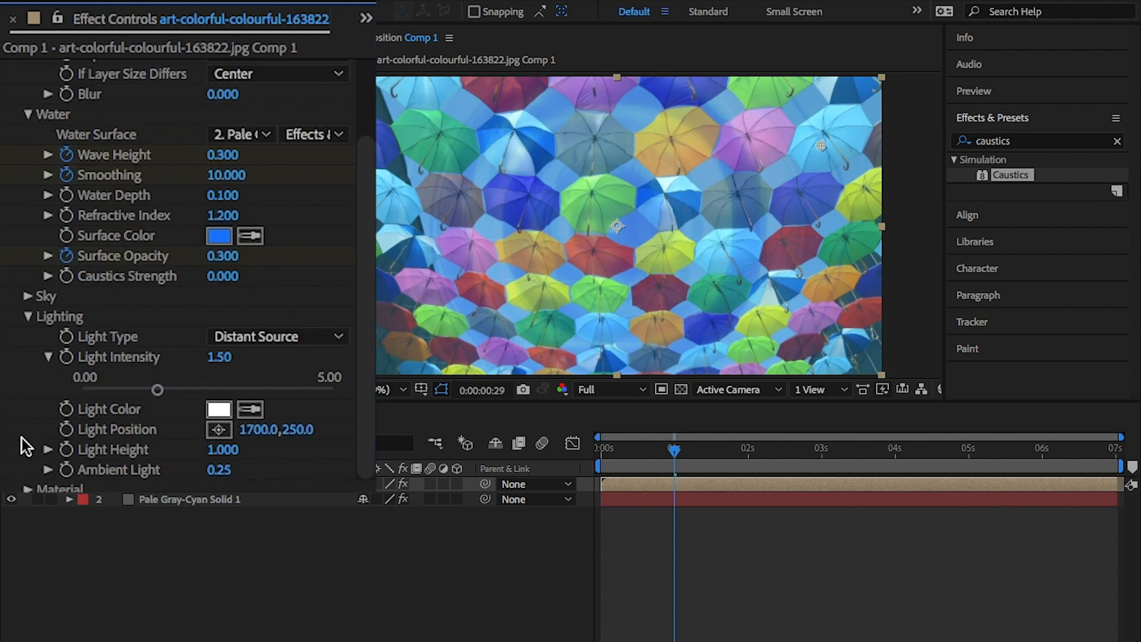
{"action": "scroll", "scroll_direction": "down", "scroll_amount": 3}
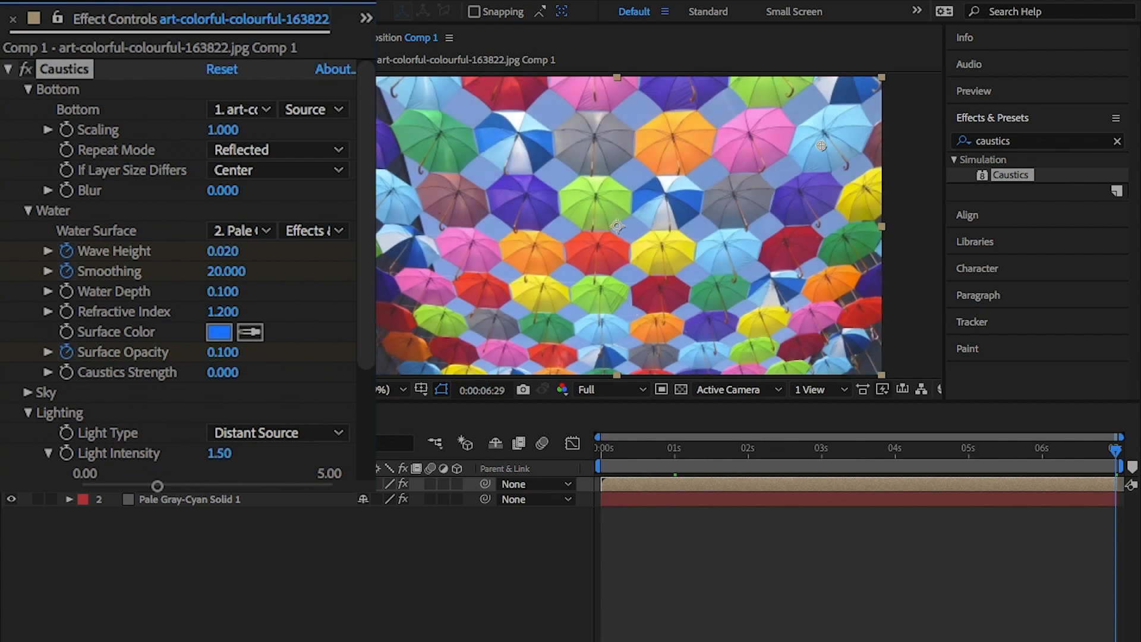
Set final Caustics keyframes: Wave Height 0.02, Smoothing 20, Surface Opacity 0.1.
{"action": "scroll", "scroll_direction": "down", "scroll_amount": 3}
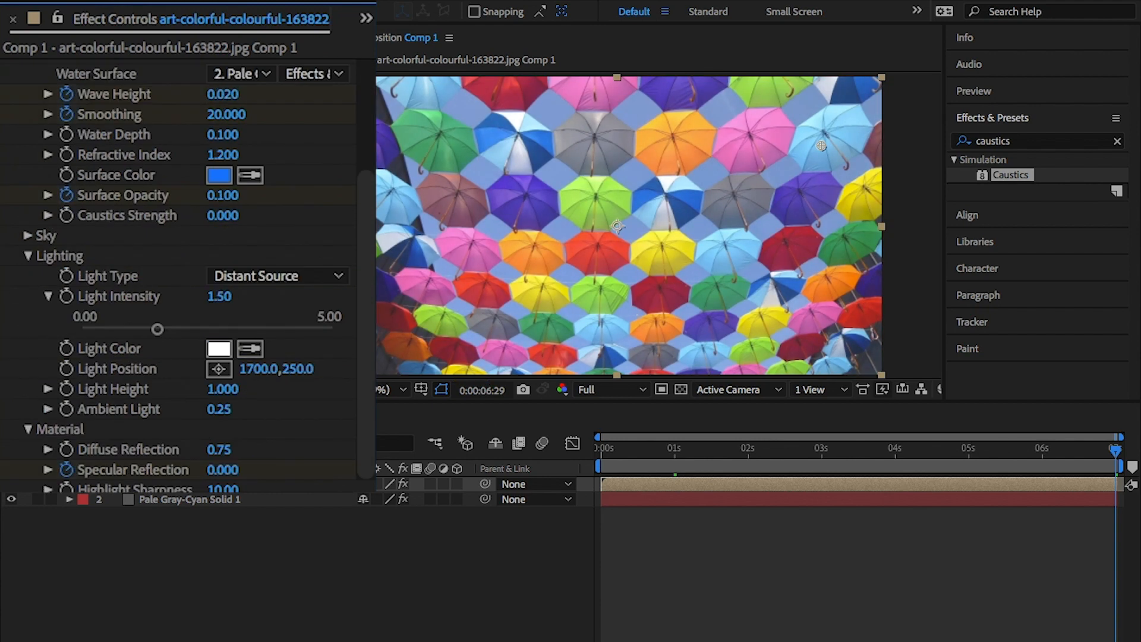
{"action": "type", "text": "turb"}
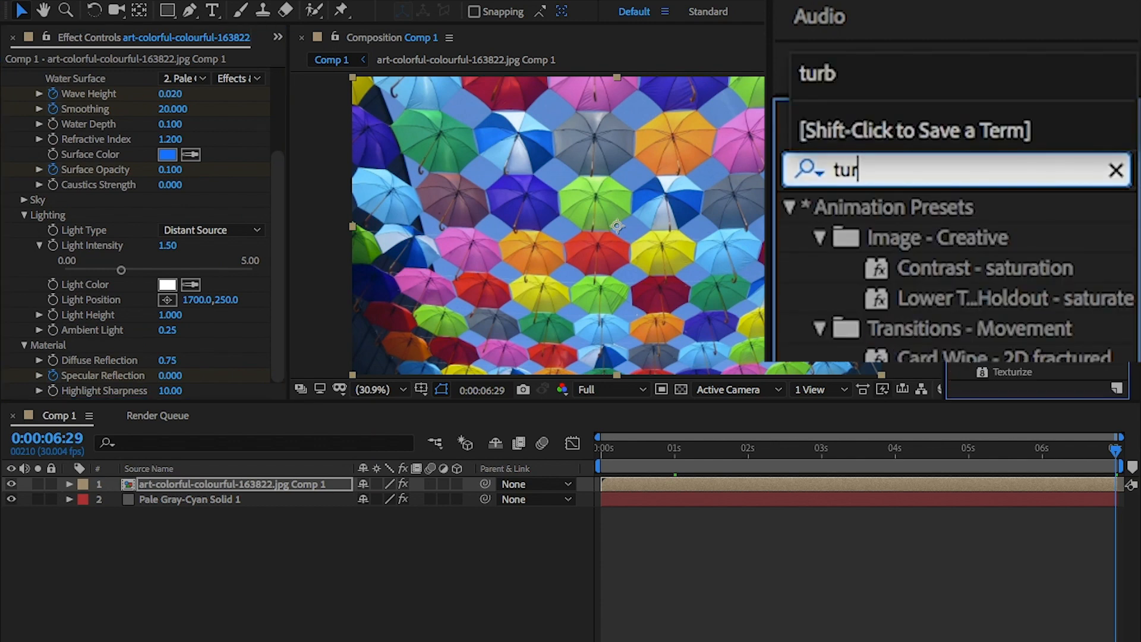
Apply Turbulent Noise from Noise & Grain to the Pale Gray-Cyan solid.
{"action": "type", "text": "u"}
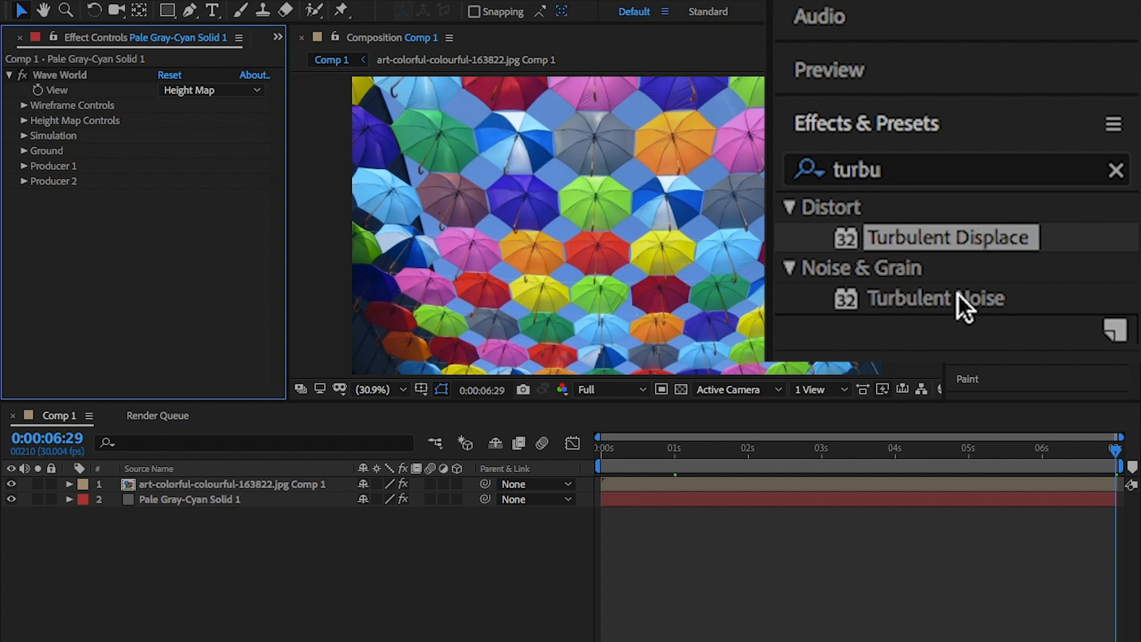
{"action": "left_click", "coordinate": [940, 298]}
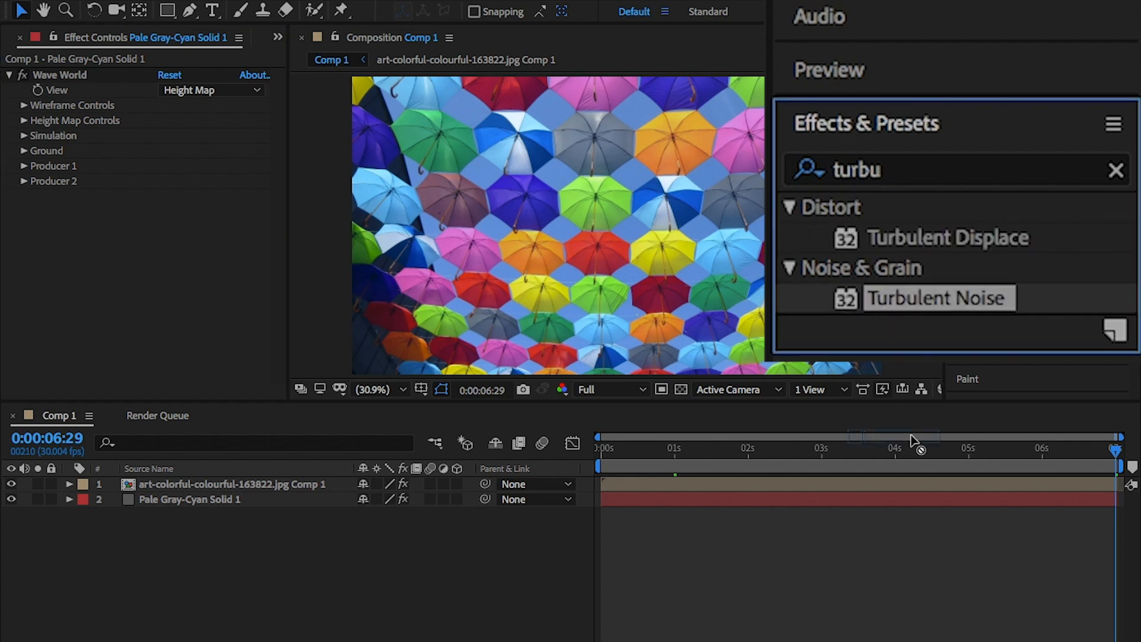
{"action": "double_click", "coordinate": [938, 297]}
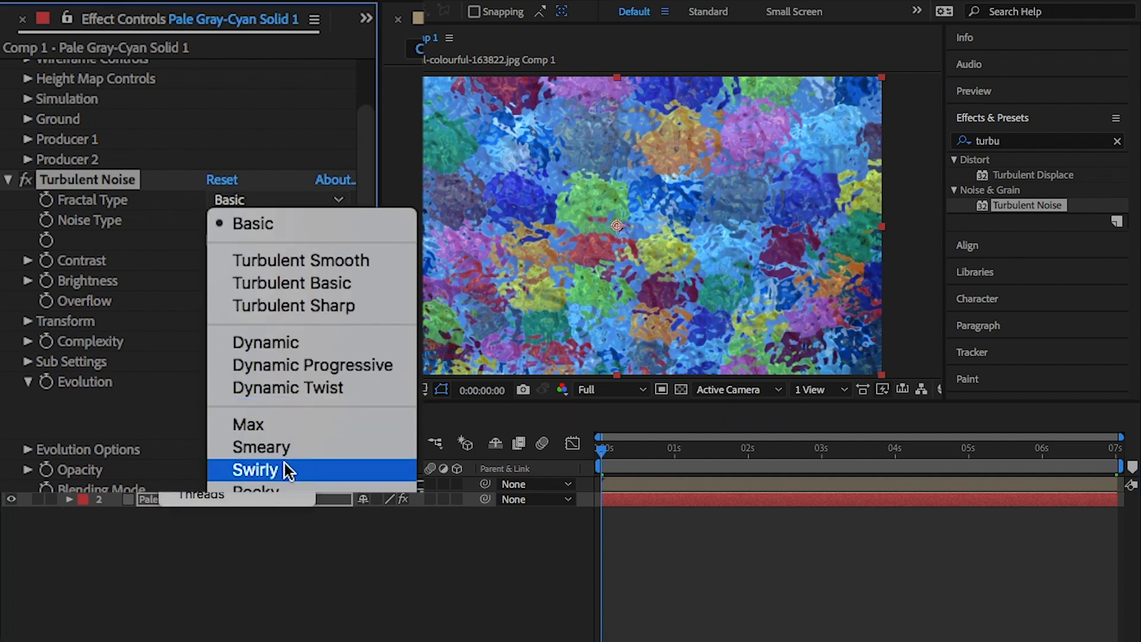
Give Turbulent Noise a Swirly fractal type with contrast 80, scale 220, complexity 2.
{"action": "left_click", "coordinate": [255, 469]}
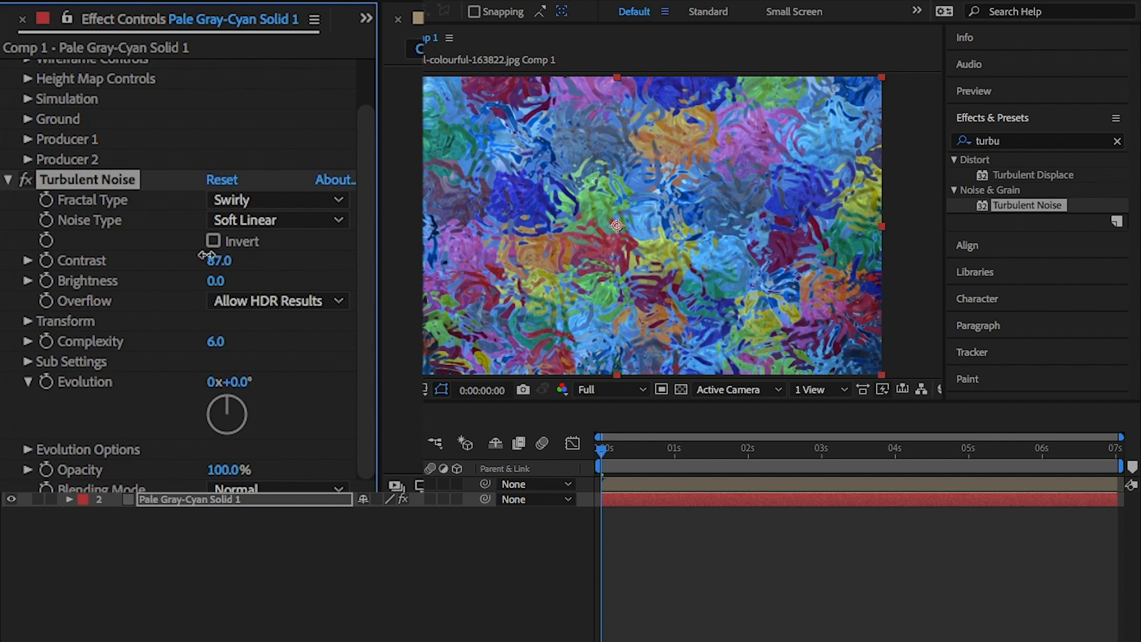
{"action": "double_click", "coordinate": [217, 260]}
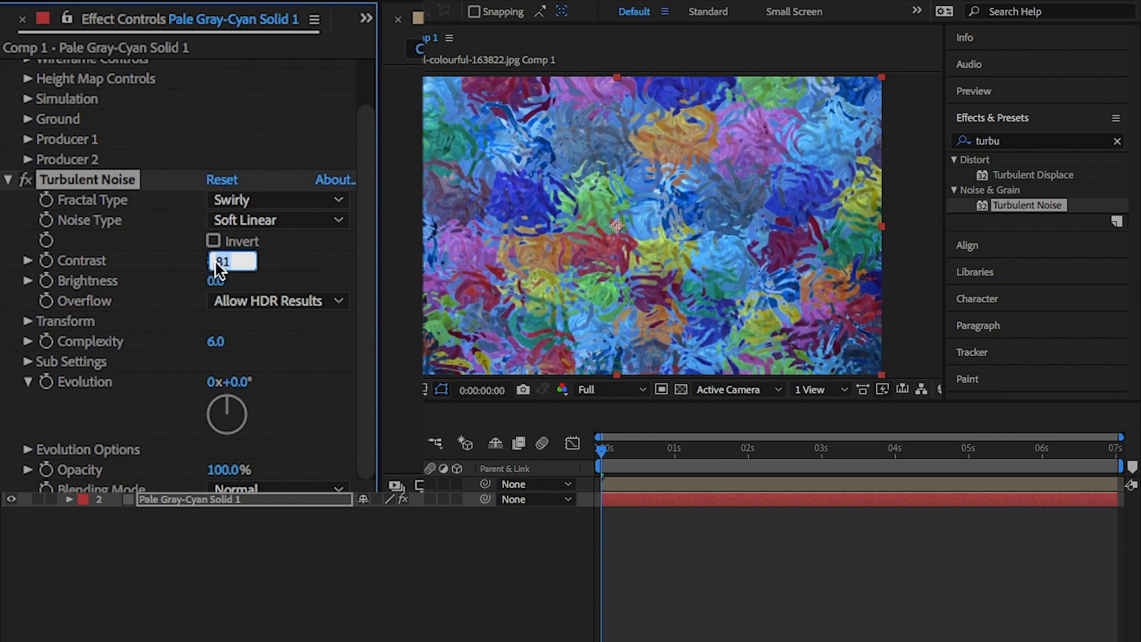
{"action": "left_click", "coordinate": [25, 321]}
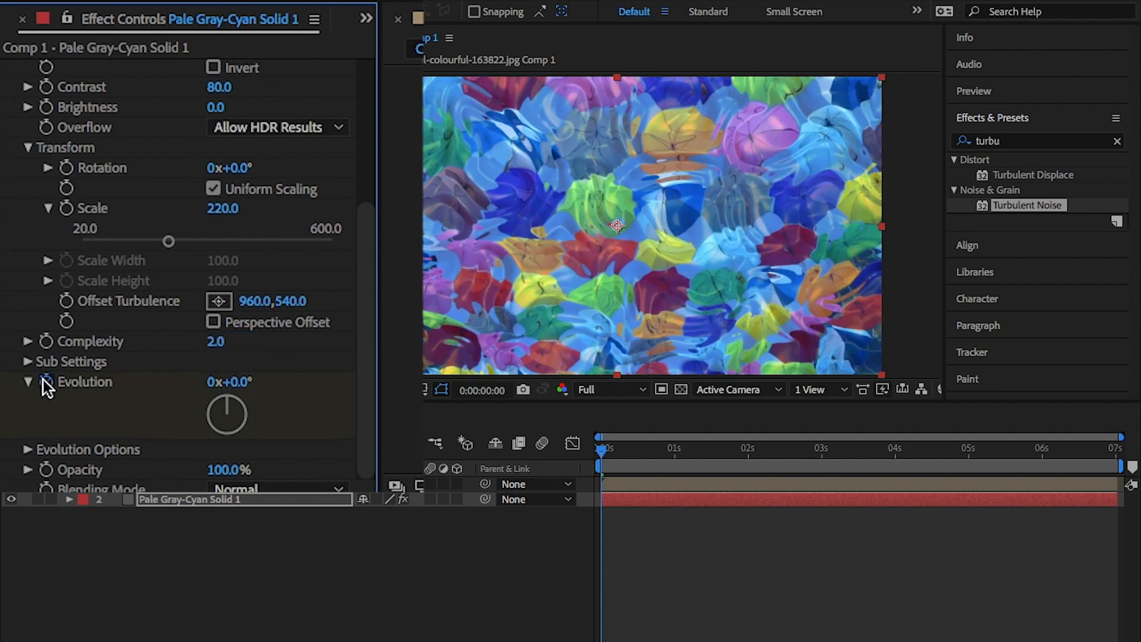
{"action": "mouse_move", "coordinate": [222, 470]}
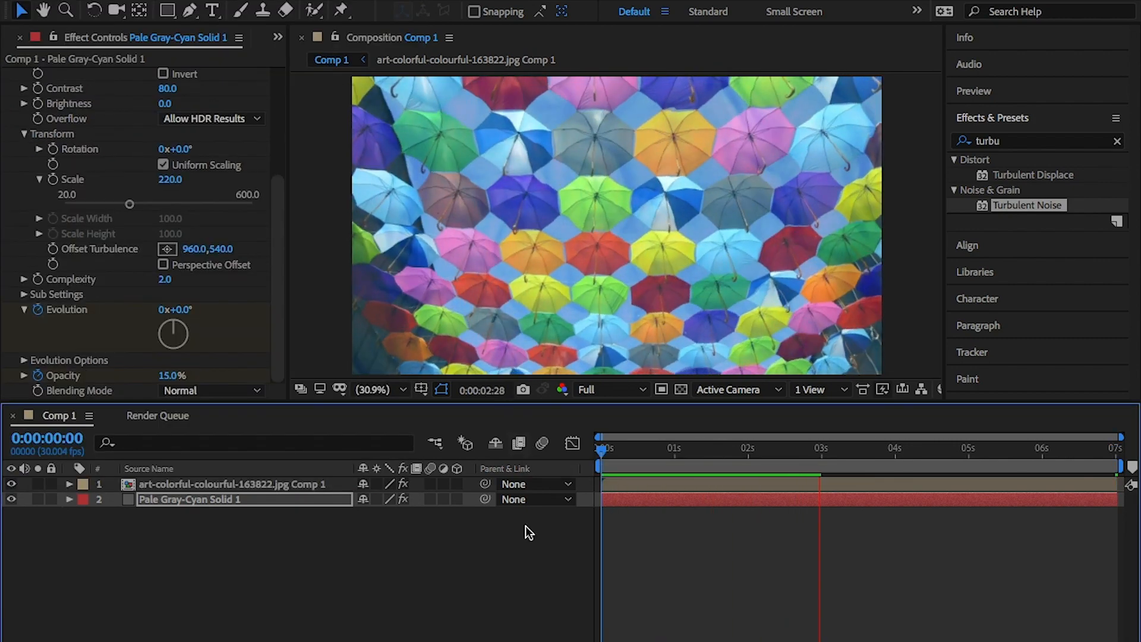
In the umbrella pre-comp, show the Omm.png logo over the abstract starry background.
{"action": "left_click", "coordinate": [930, 448]}
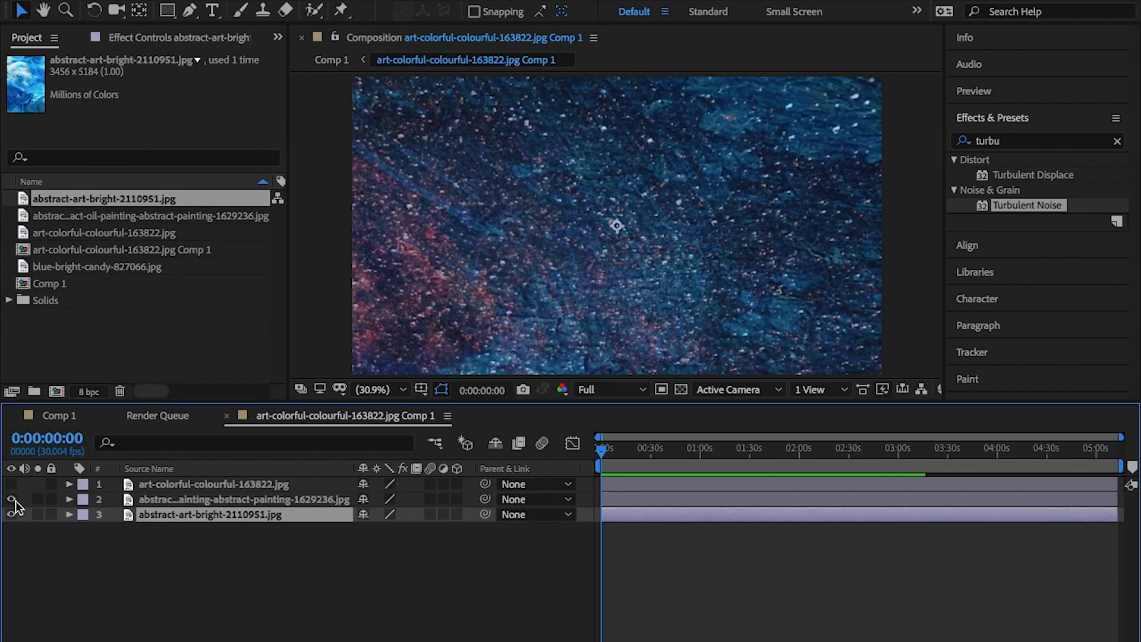
{"action": "left_click", "coordinate": [58, 415]}
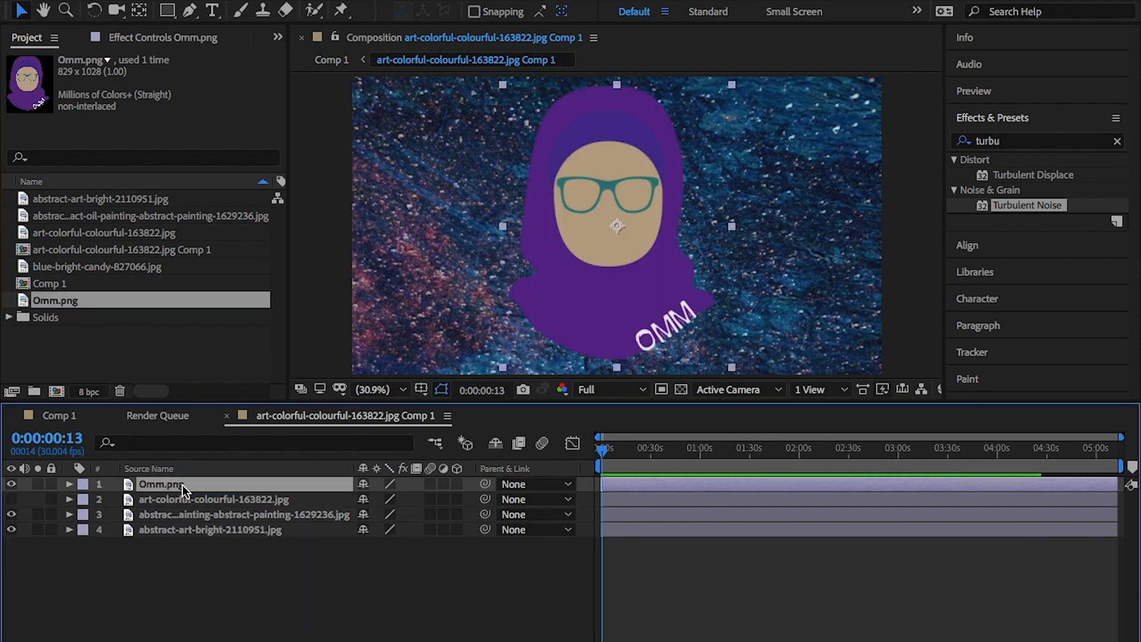
{"action": "left_click", "coordinate": [61, 415]}
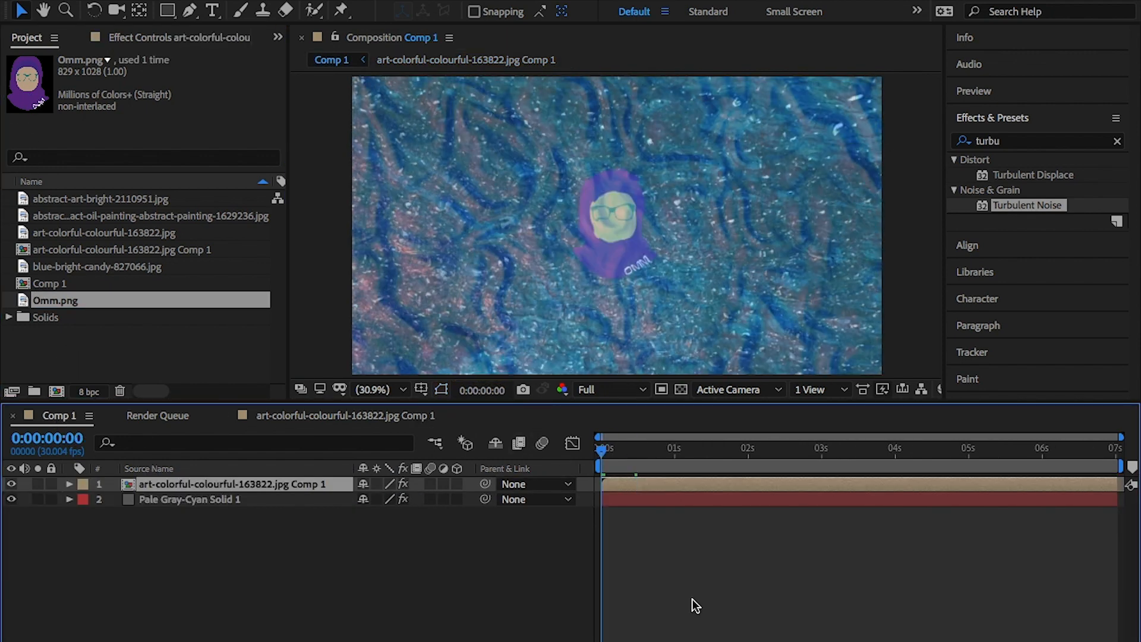